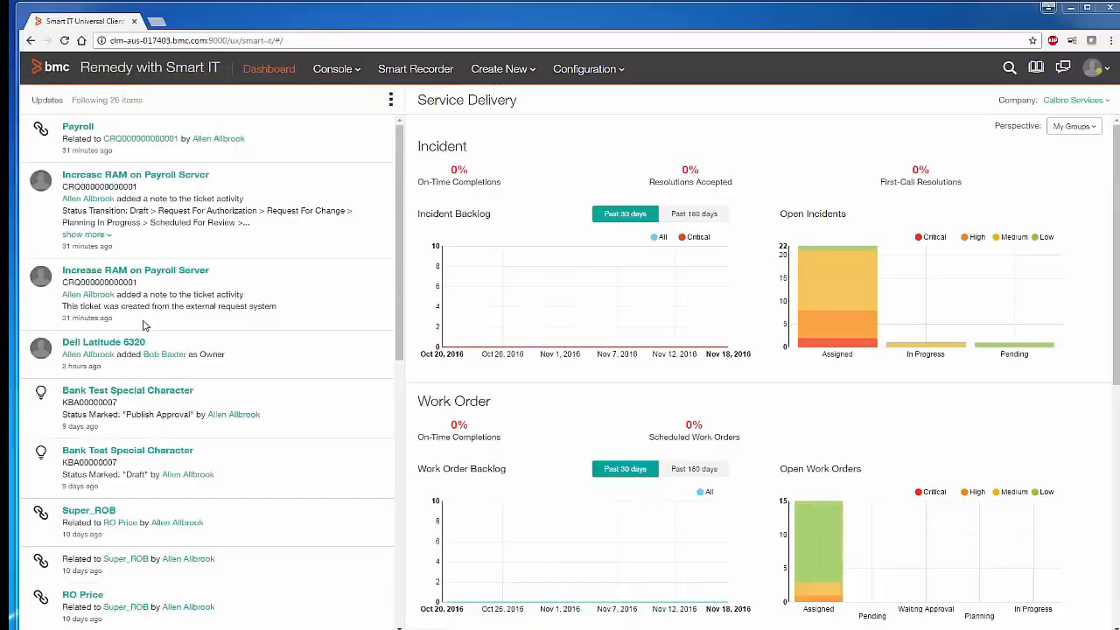
mouse_move(350, 321)
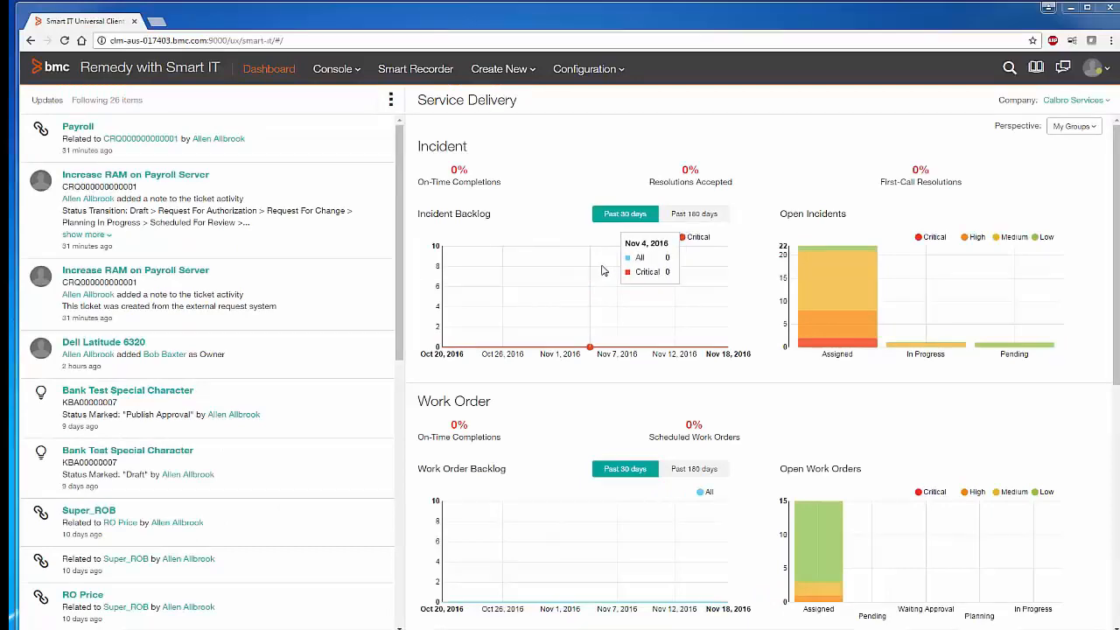
left_click(1008, 66)
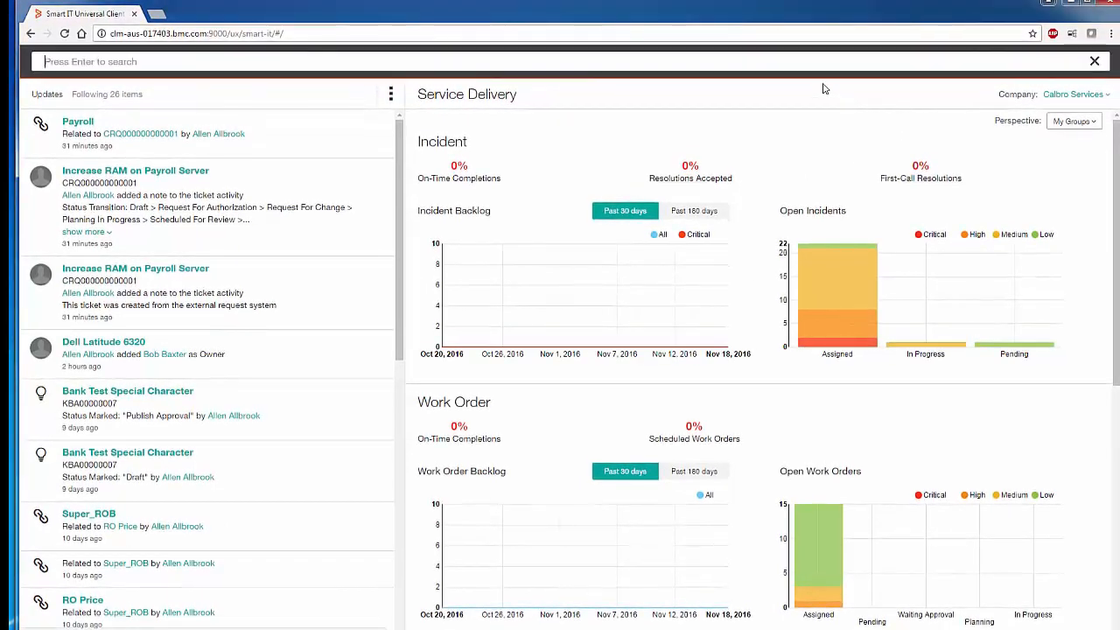
type("INC000000000111")
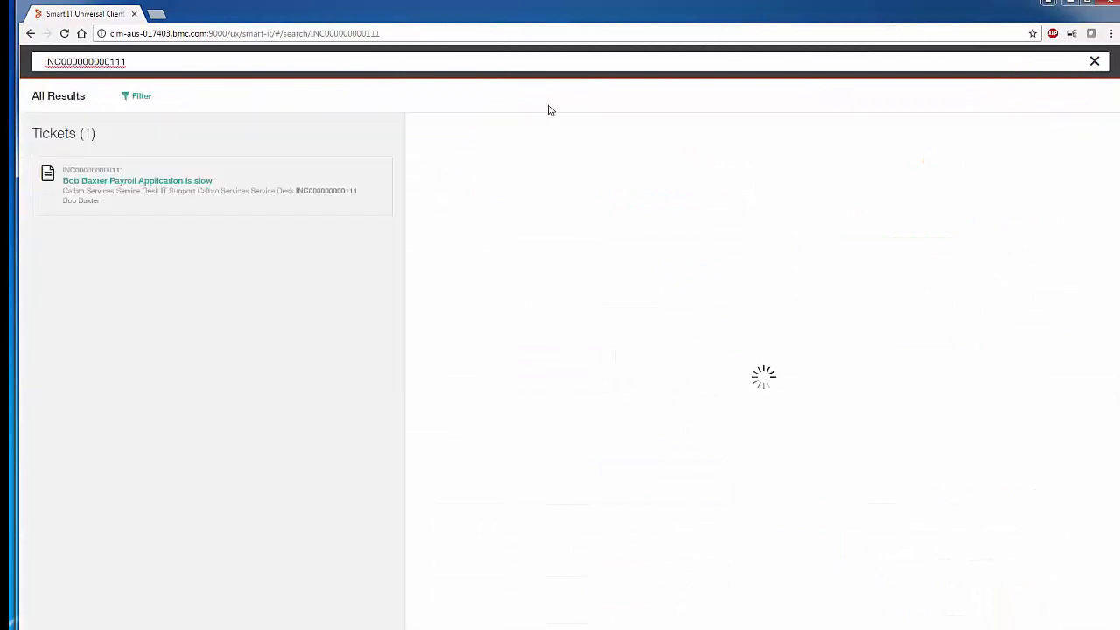
left_click(136, 185)
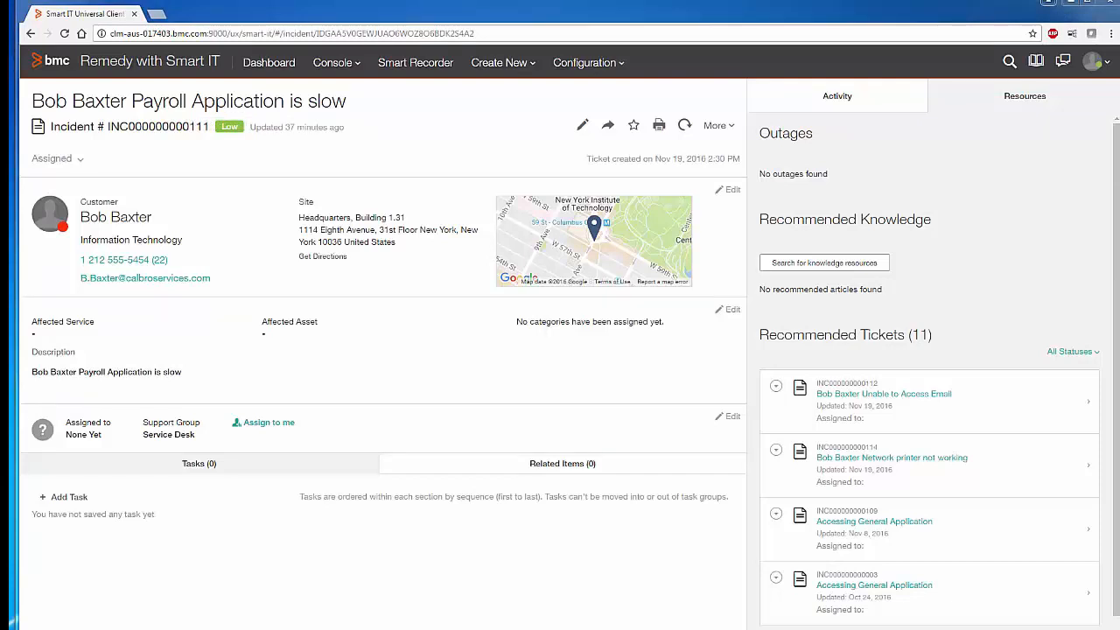
mouse_move(271, 249)
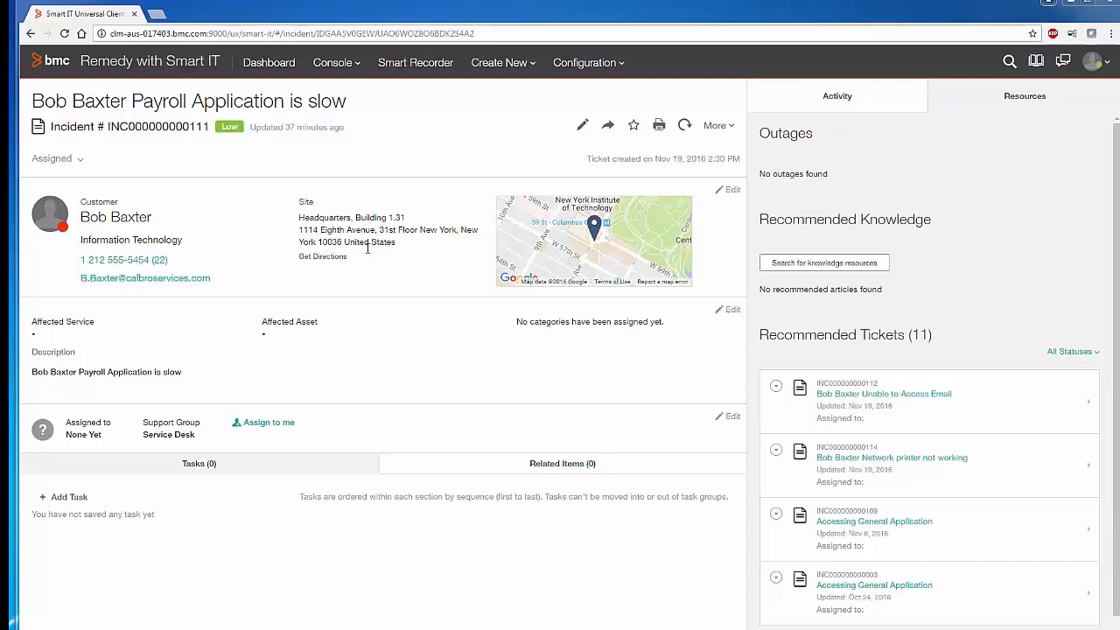
From Related Items, begin relating an existing item of type Change Request.
left_click(562, 461)
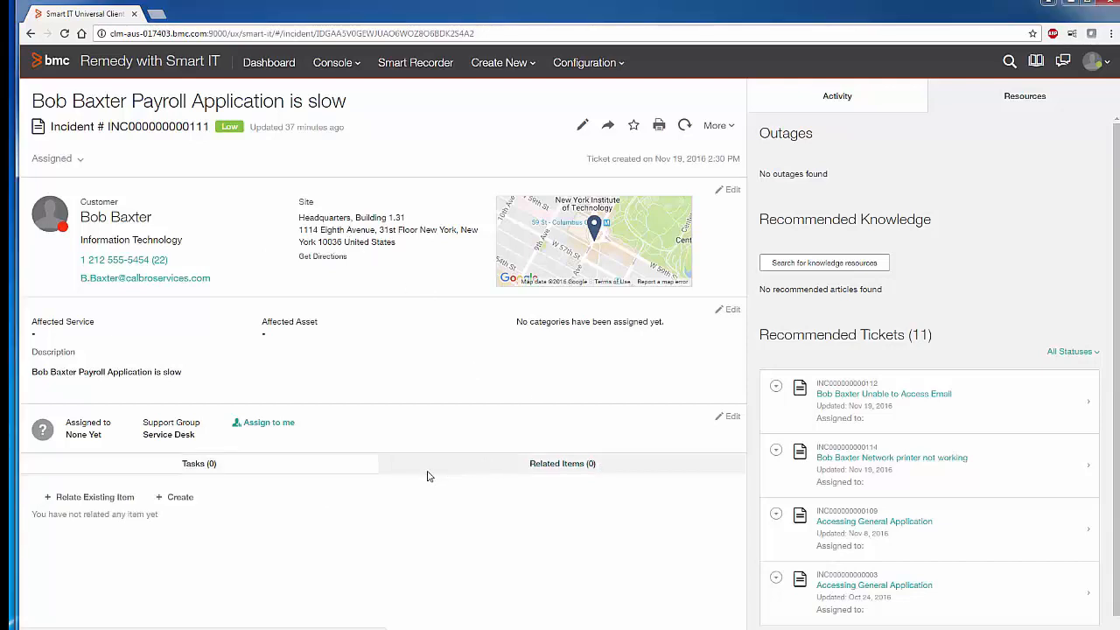
left_click(95, 496)
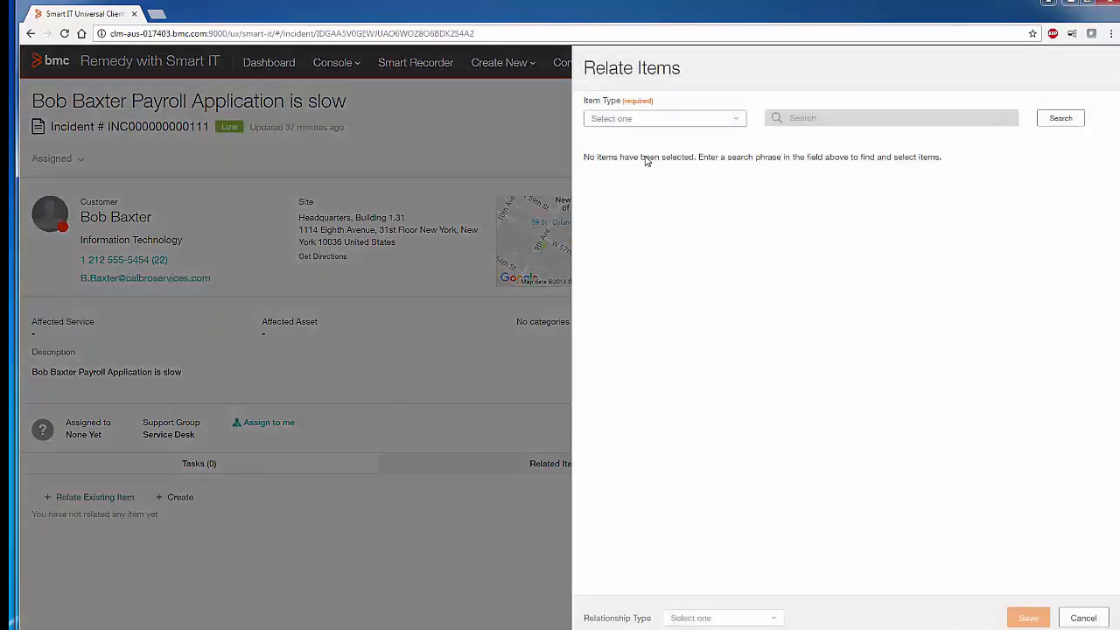
left_click(663, 119)
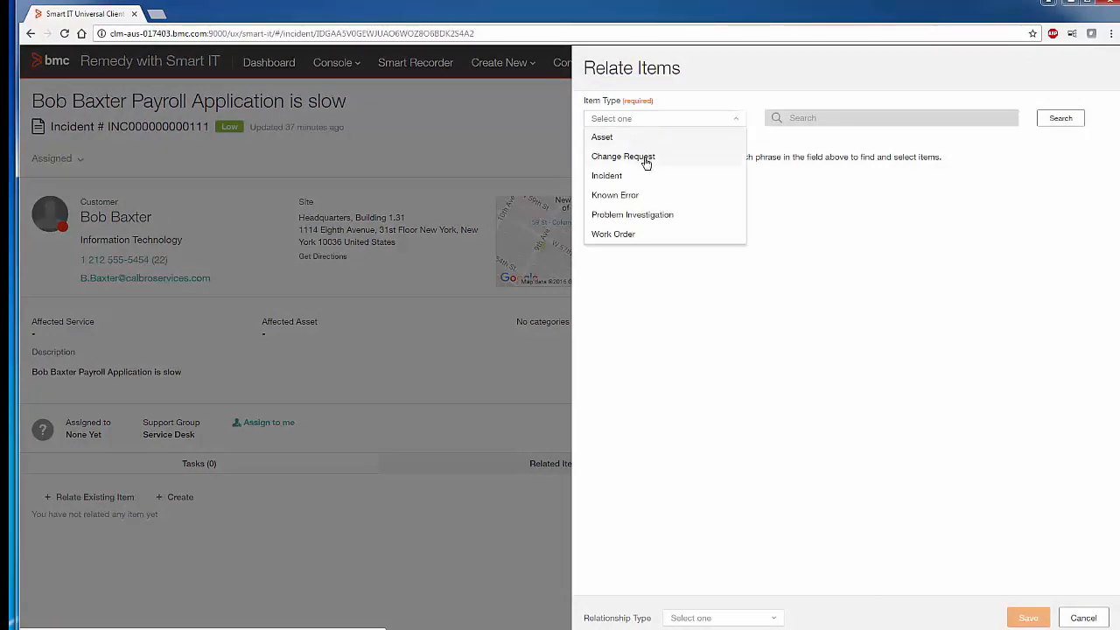
left_click(623, 156)
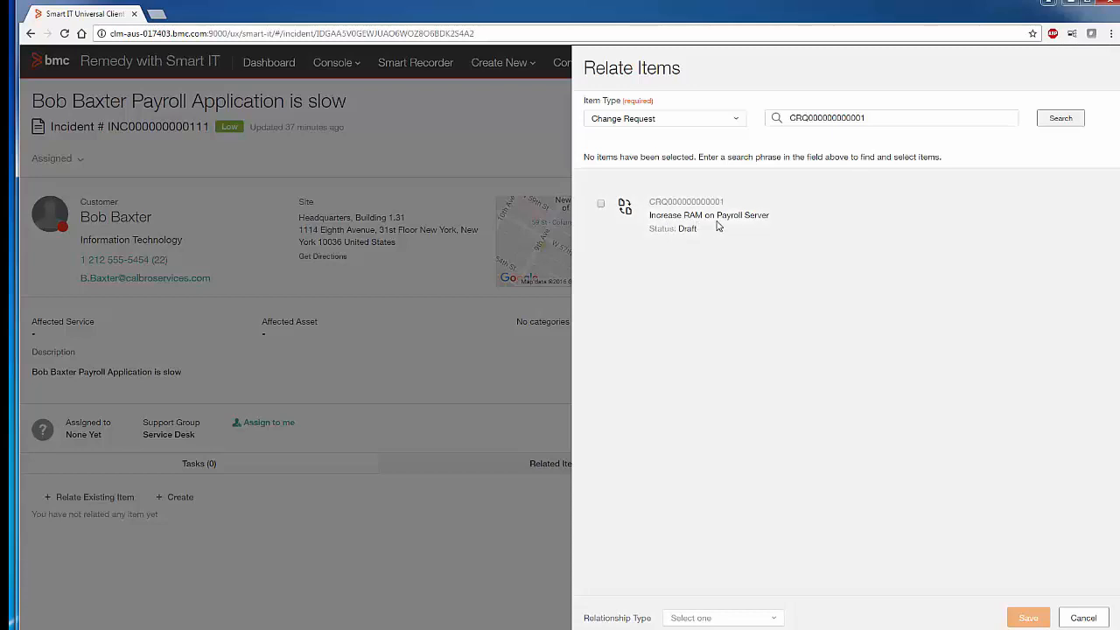
left_click(600, 203)
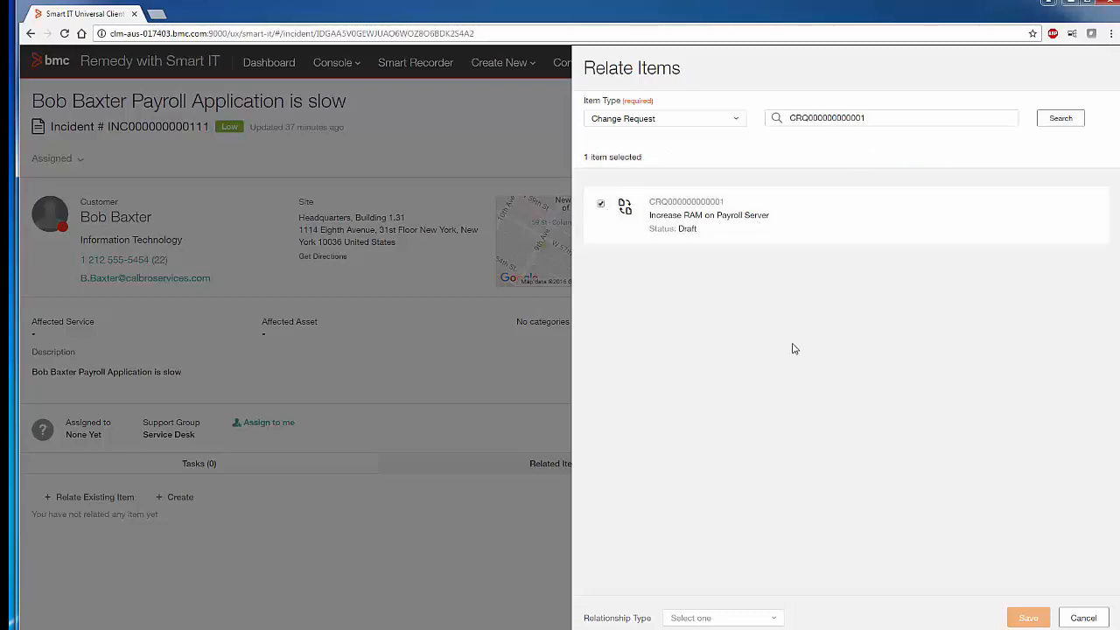
left_click(721, 618)
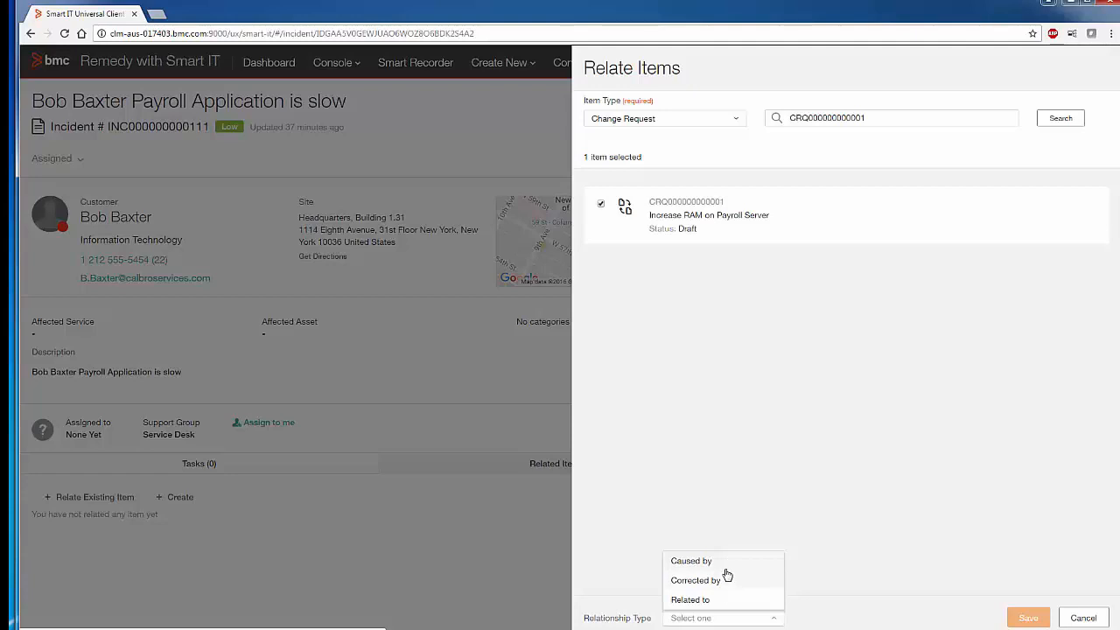
mouse_move(717, 605)
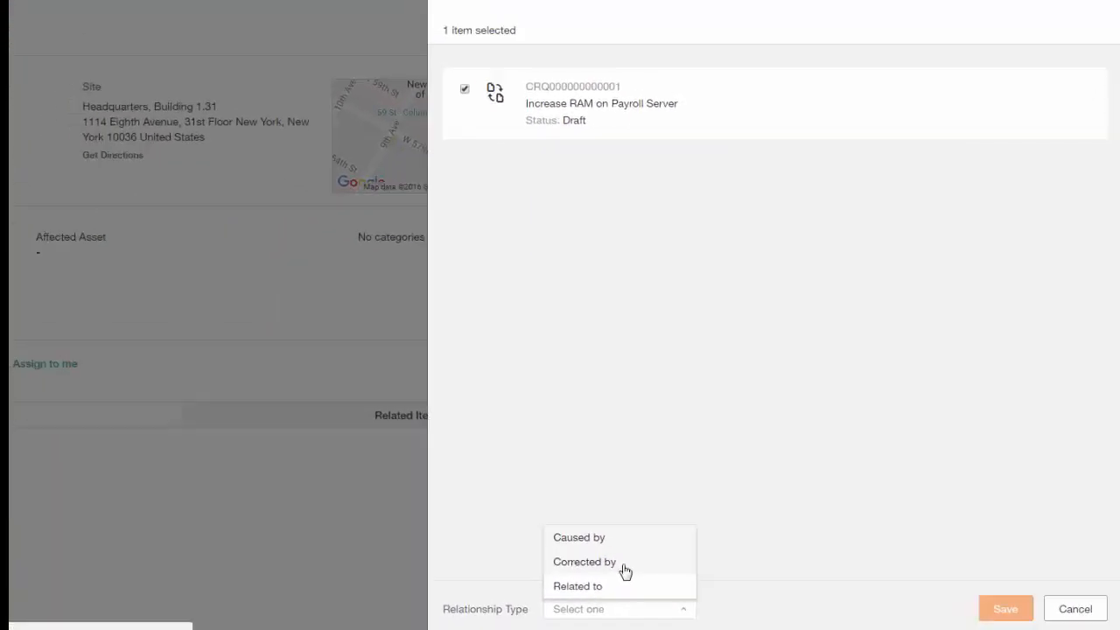
left_click(585, 561)
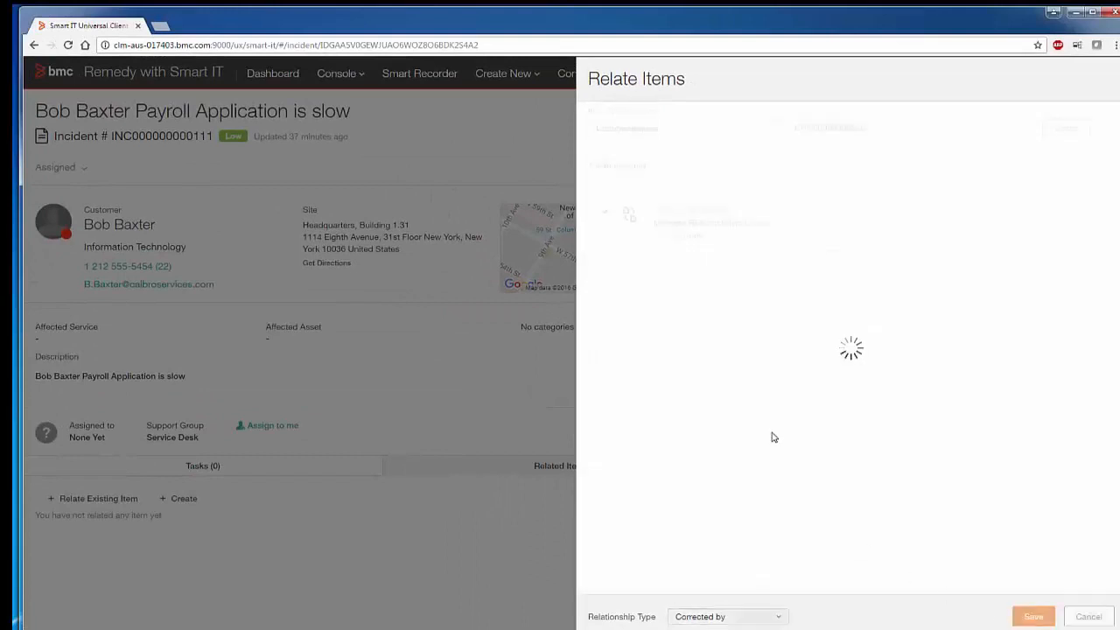
left_click(1033, 616)
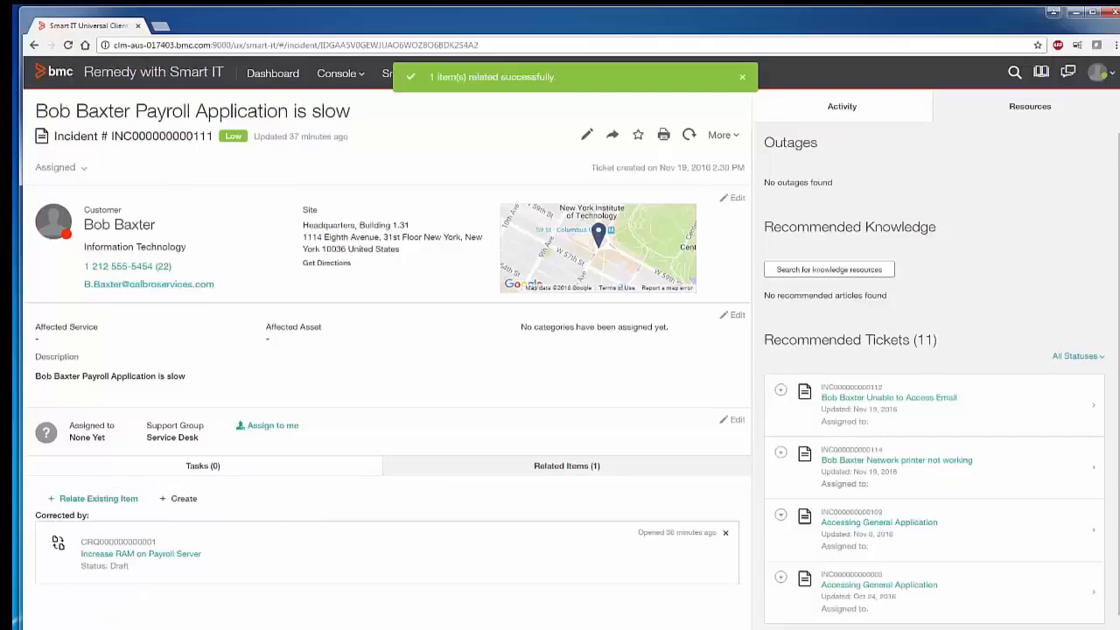
From the 'Bob Baxter Unable to Access Email' incident, create a related change request.
left_click(888, 397)
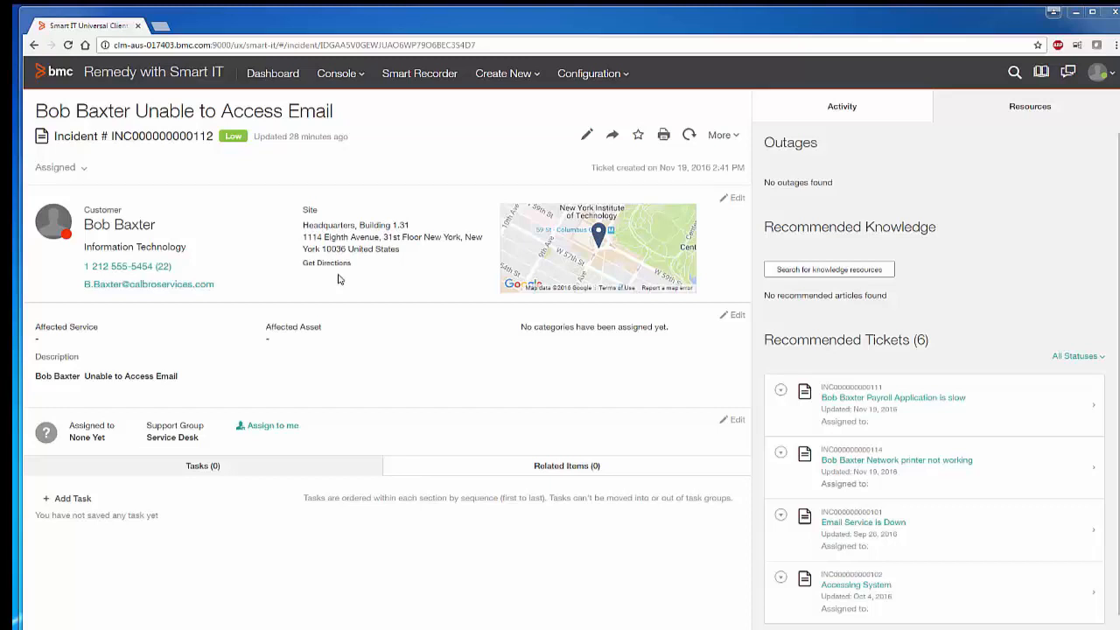
mouse_move(350, 285)
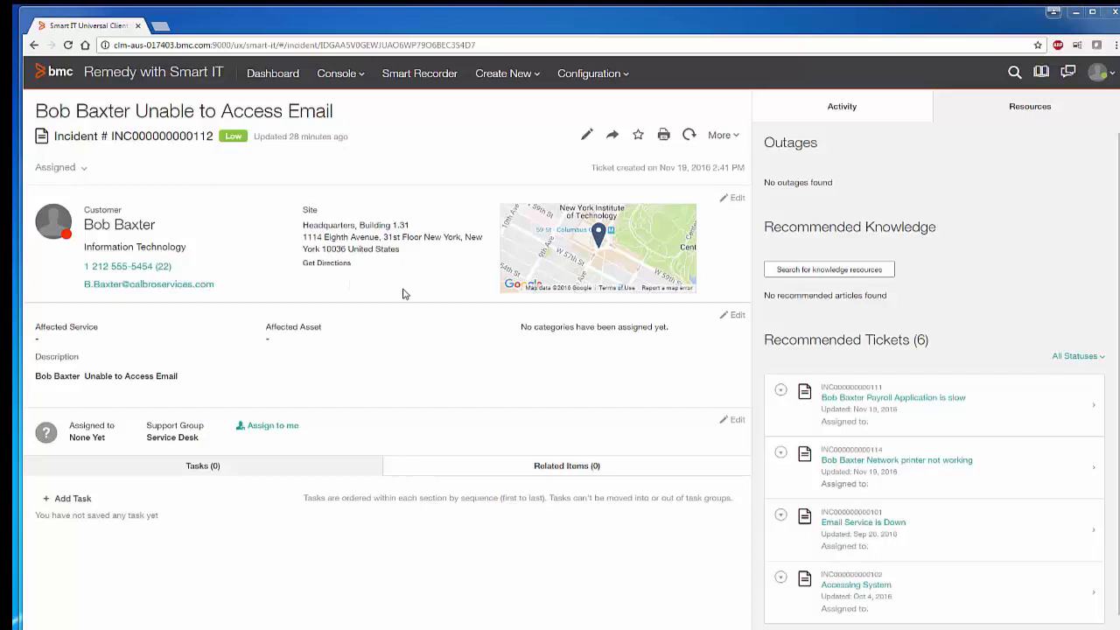
mouse_move(494, 342)
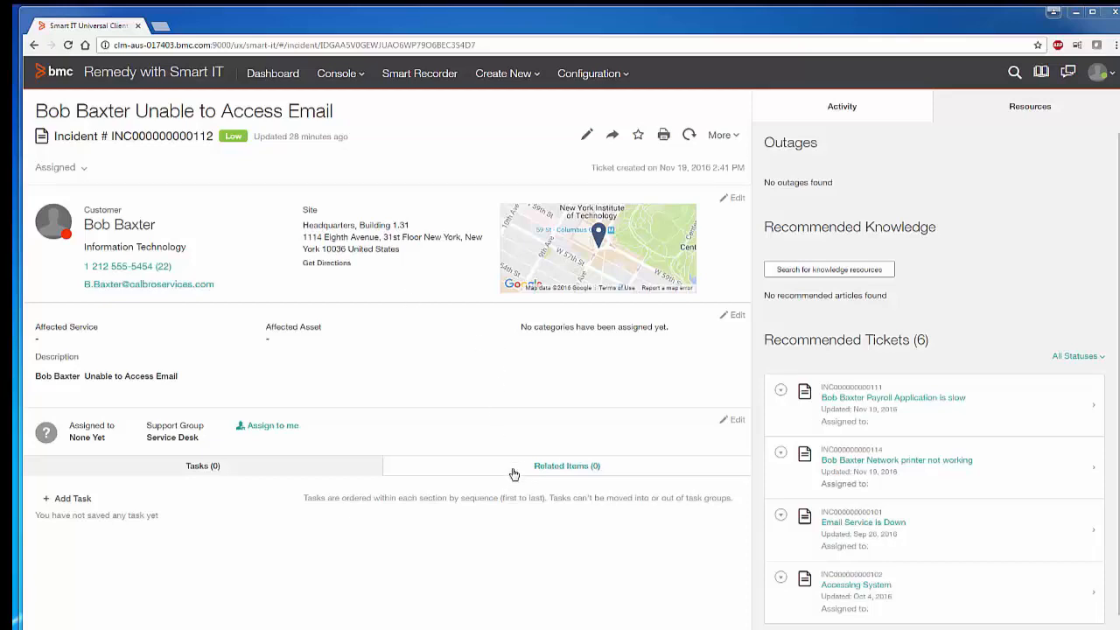
left_click(567, 465)
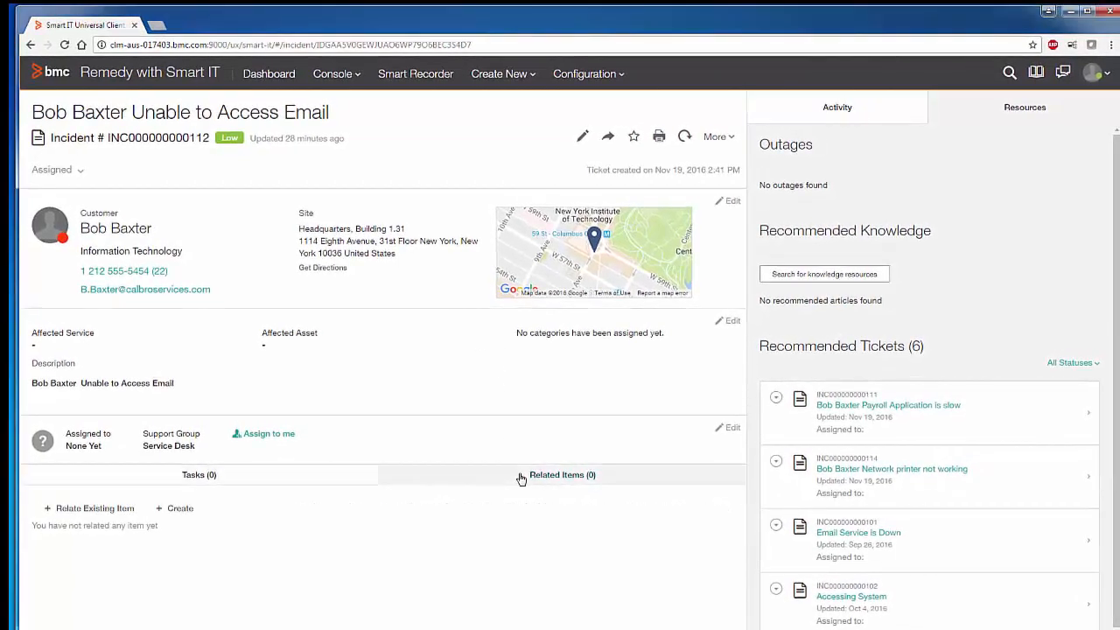
left_click(179, 507)
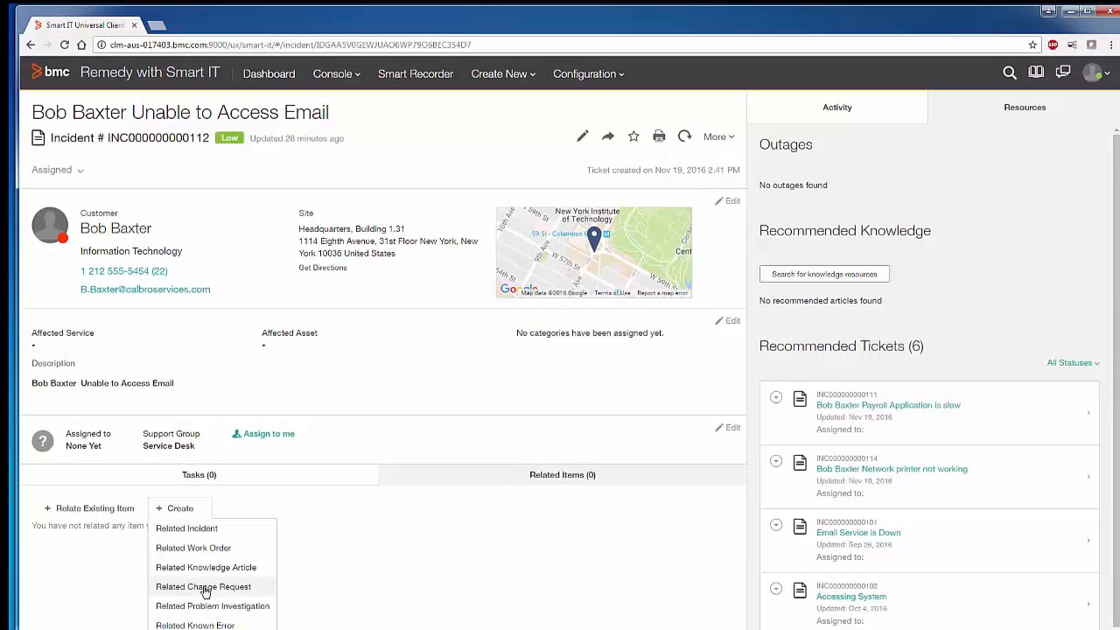
left_click(202, 586)
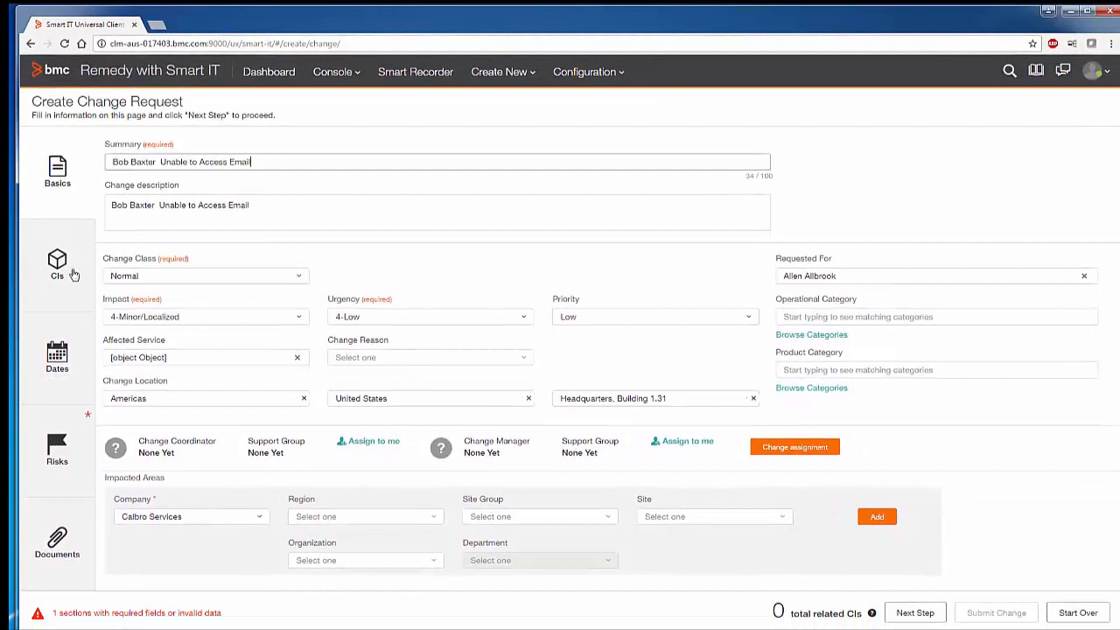
Relate the Exchange Server CI as Repairs and advance the change to its Dates step.
left_click(56, 262)
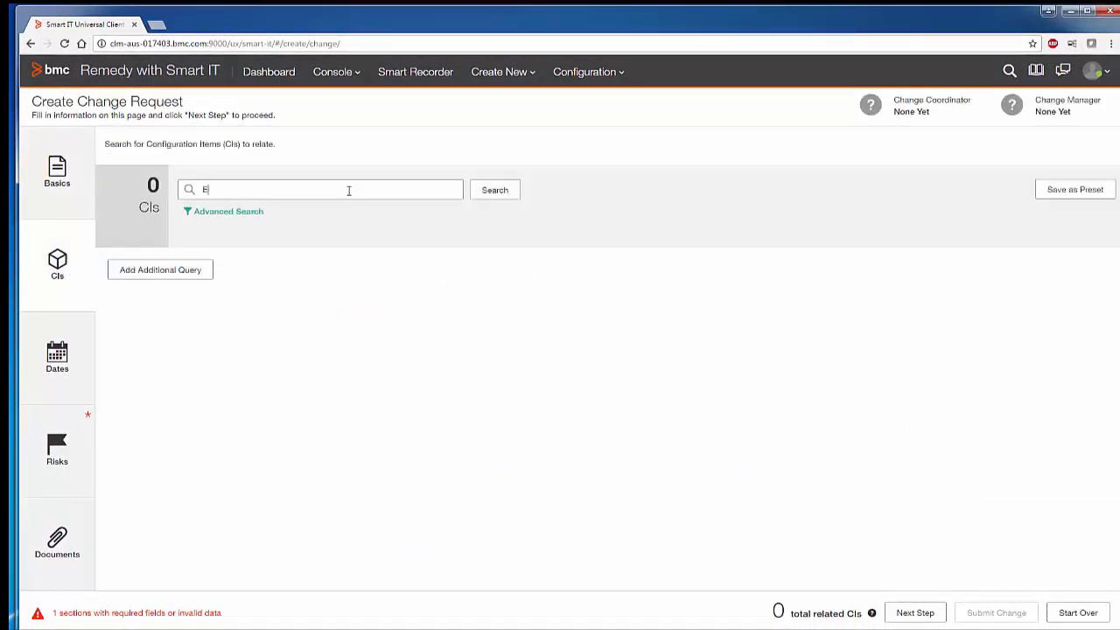
left_click(493, 188)
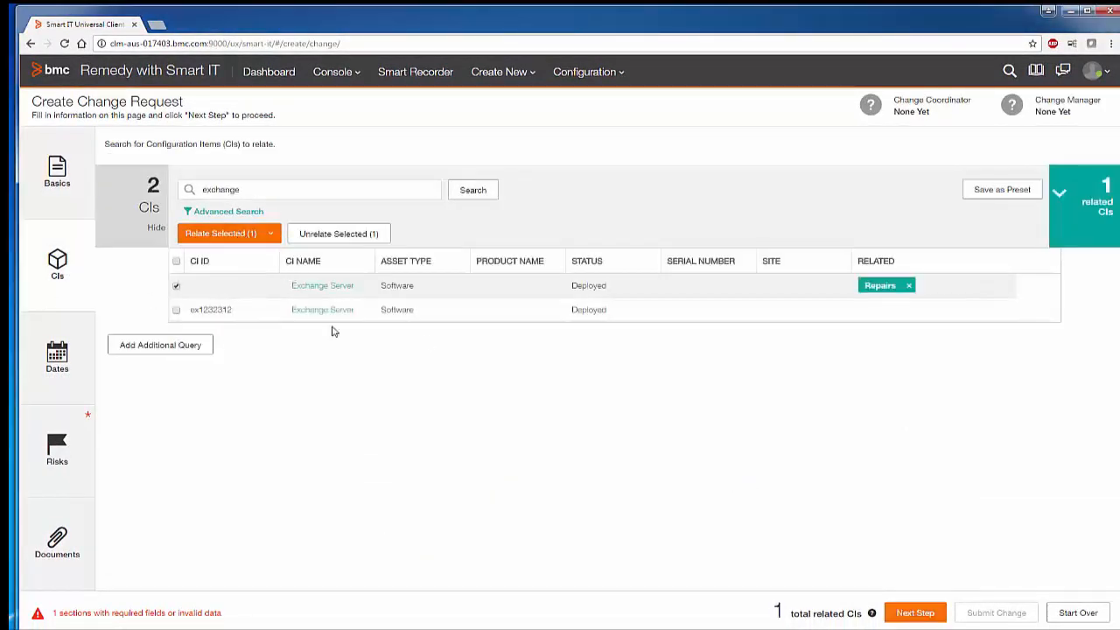
left_click(56, 357)
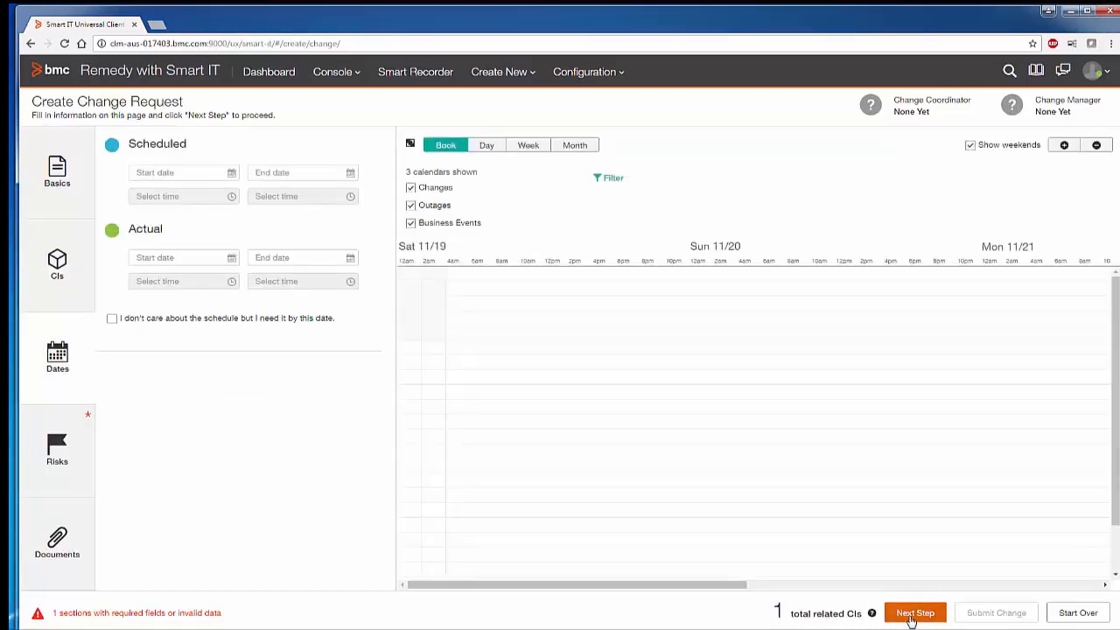
left_click(915, 612)
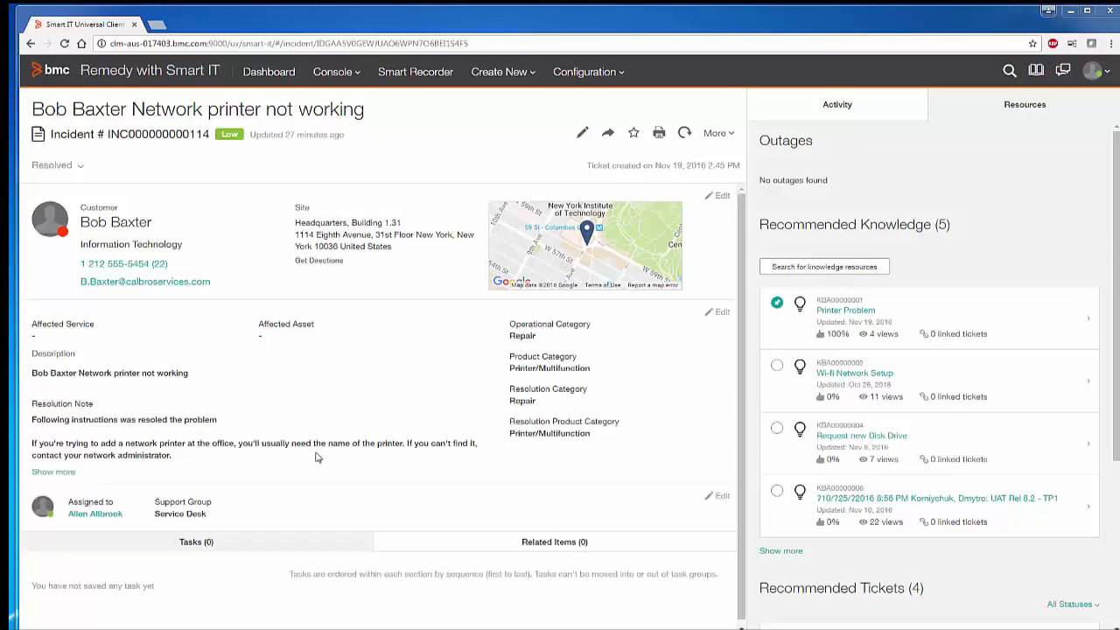
mouse_move(273, 466)
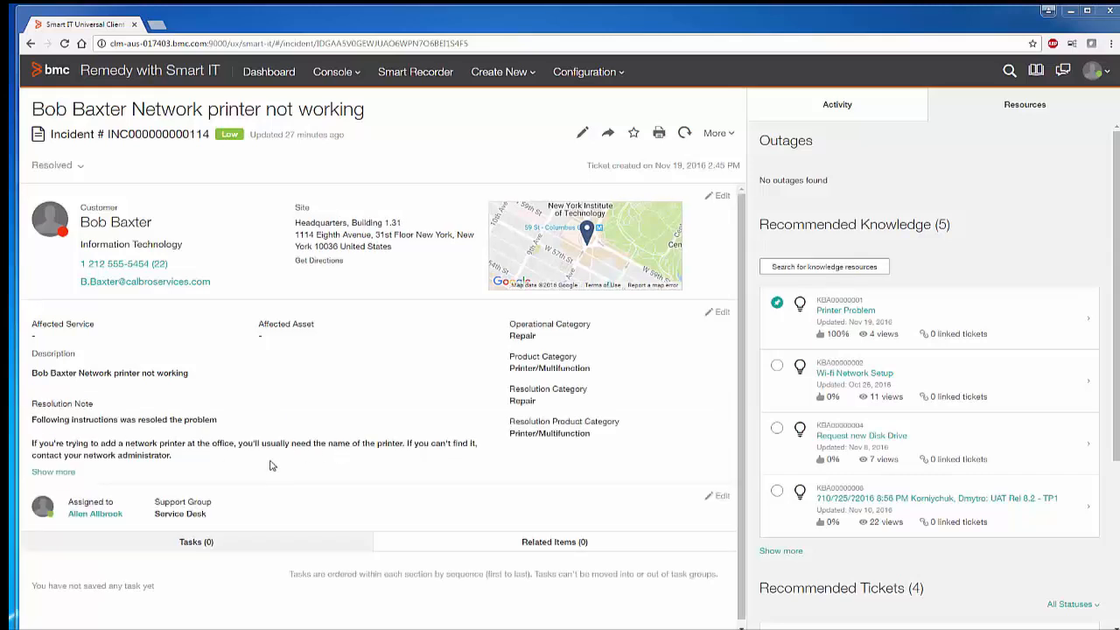
Expand and select the printer incident's resolution note, then show its Related Items.
left_click(53, 472)
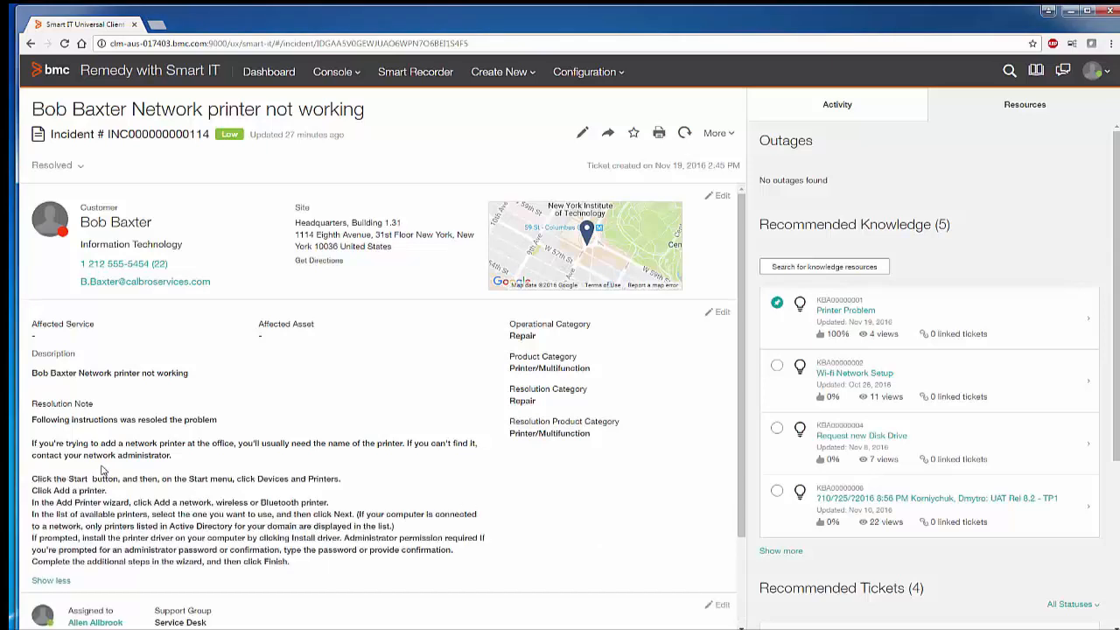
left_click_drag(31, 480, 288, 560)
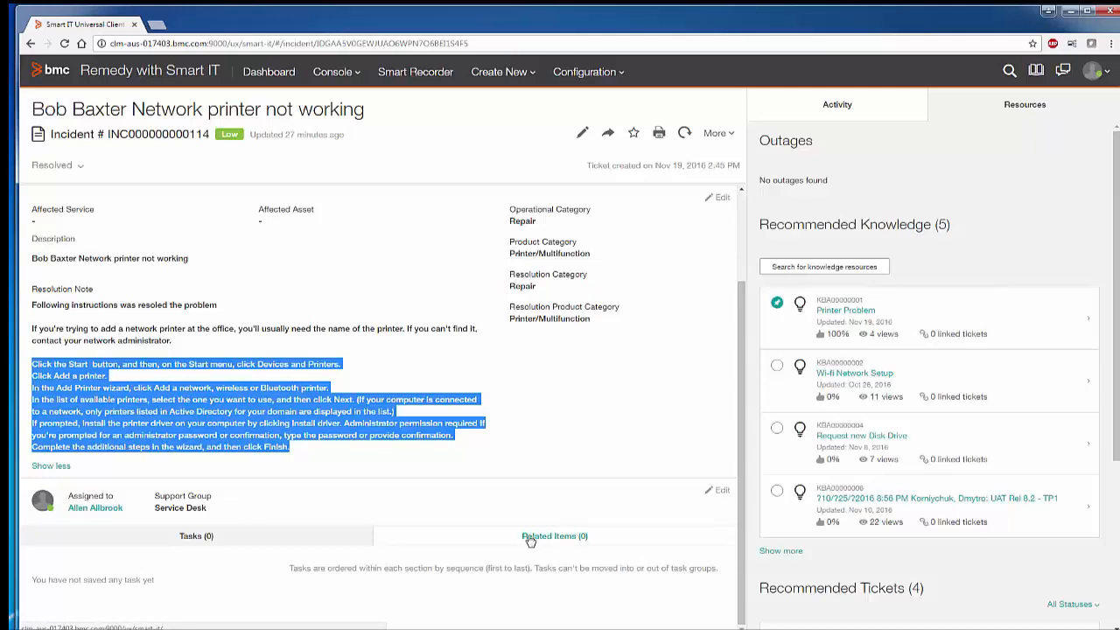
left_click(553, 535)
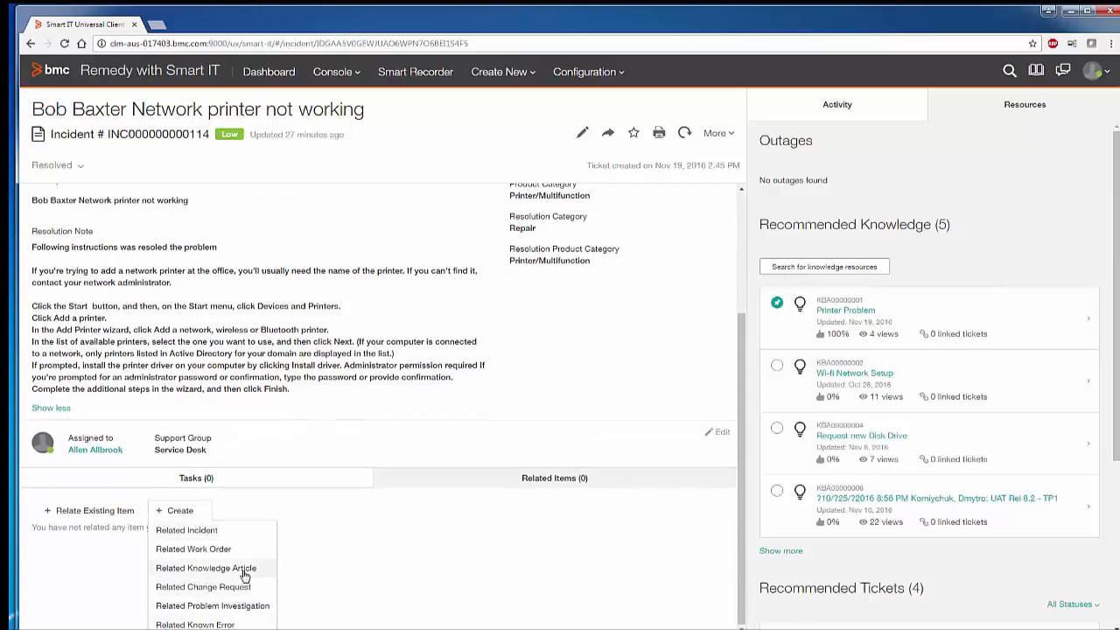
Create a How To article 'Bob Baxter Network printer not working' from the template and submit it.
left_click(207, 567)
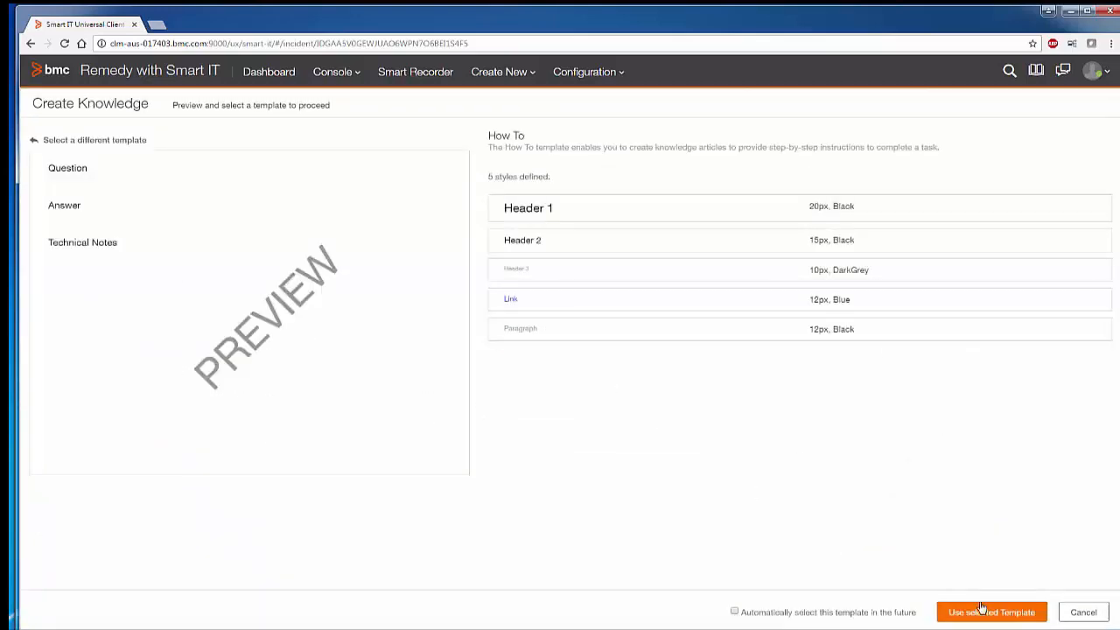
left_click(990, 613)
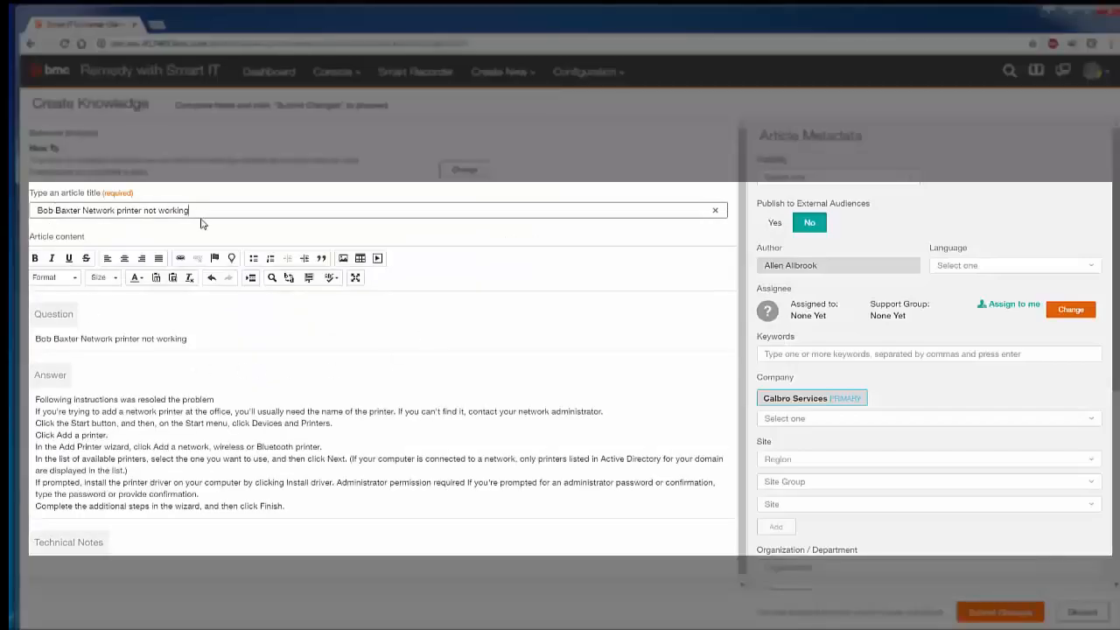
triple_click(112, 210)
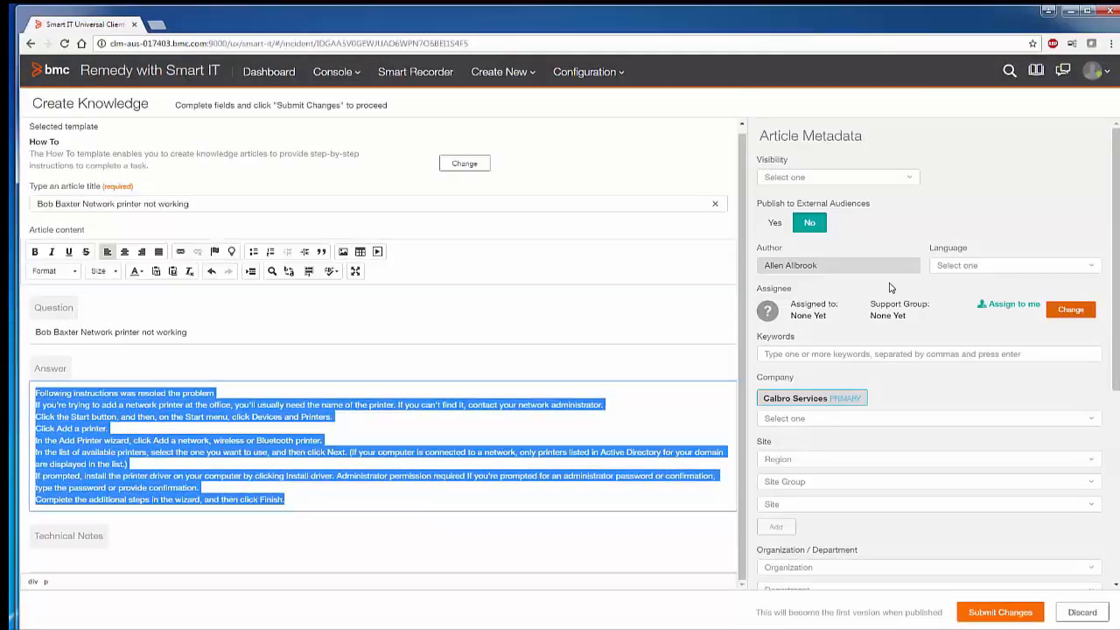
left_click(999, 613)
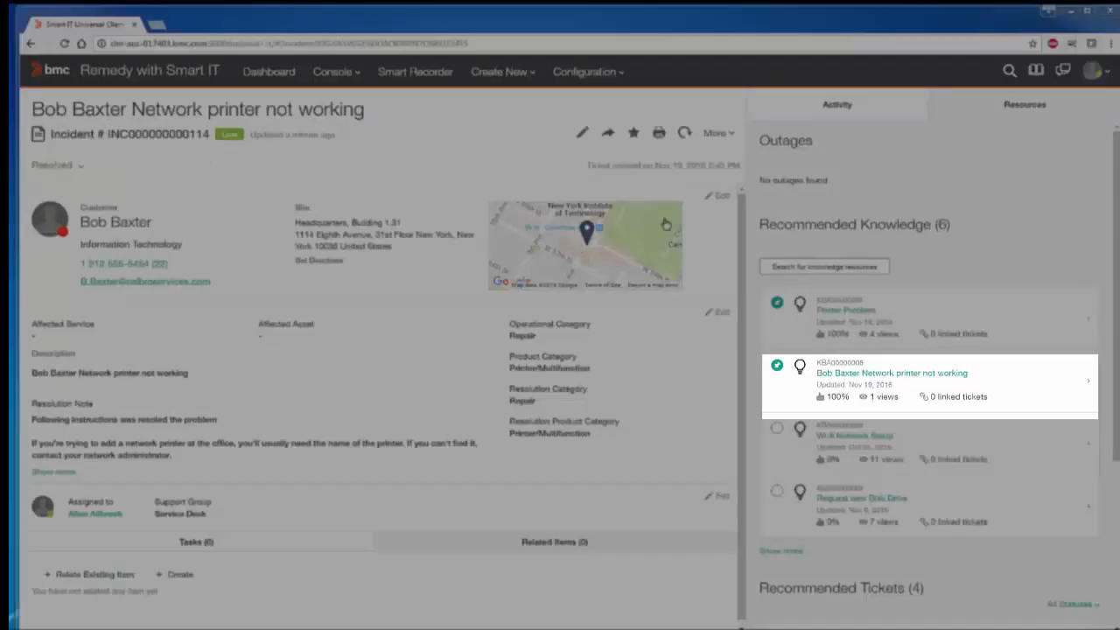
mouse_move(836, 388)
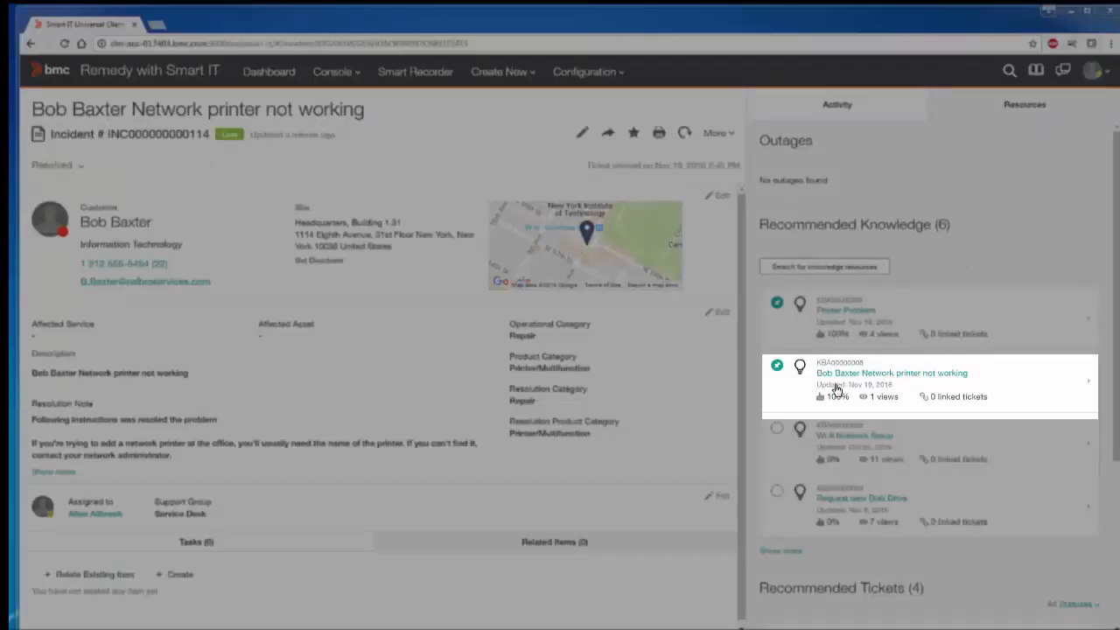
mouse_move(955, 382)
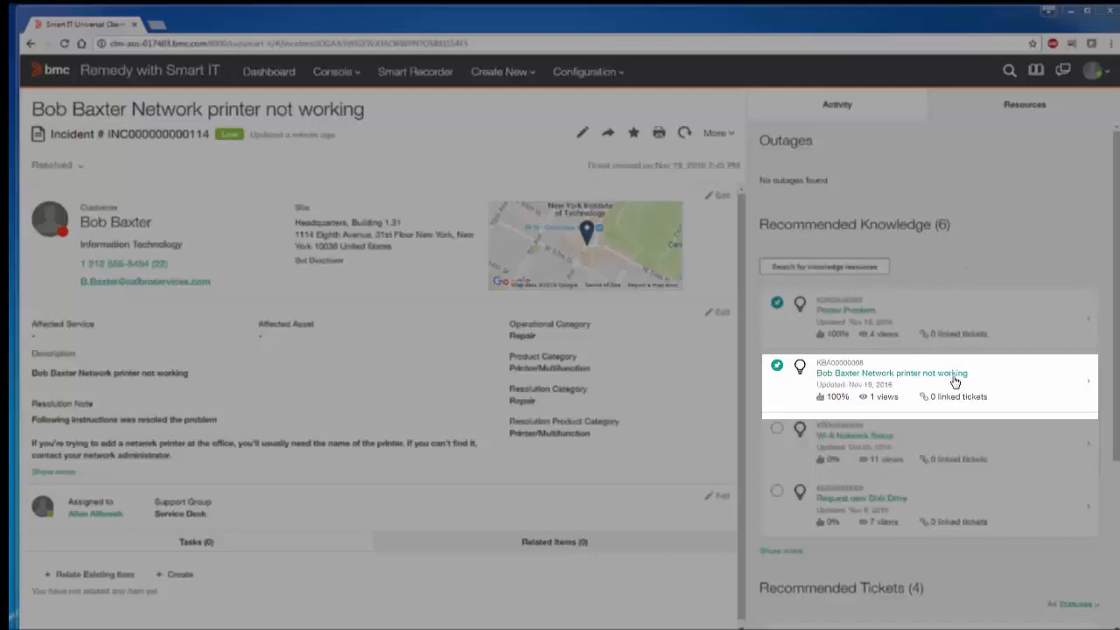
mouse_move(878, 387)
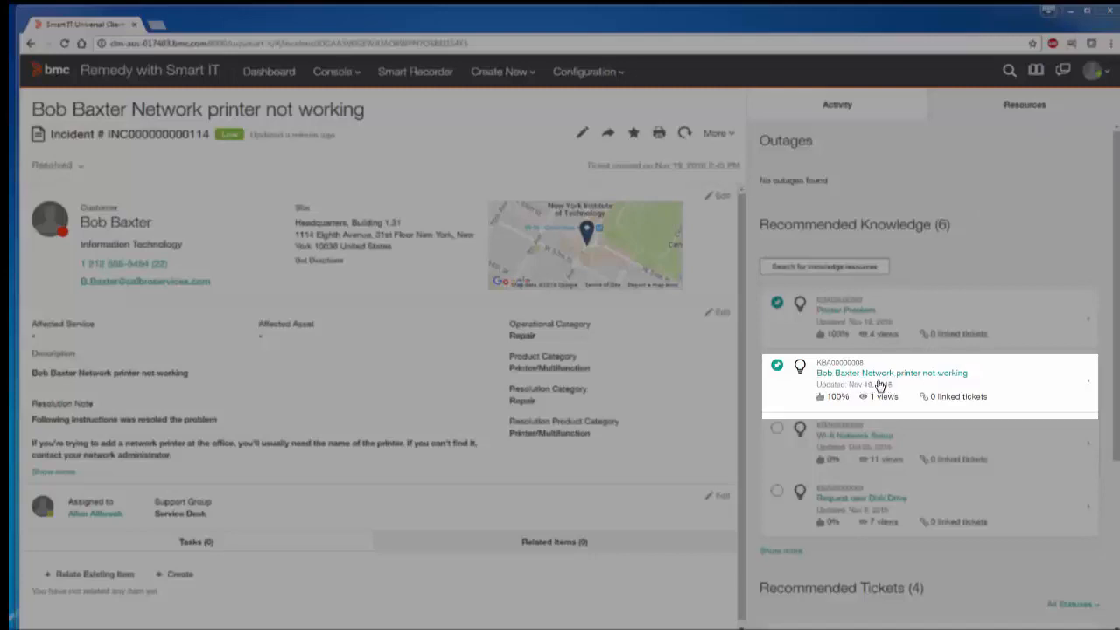